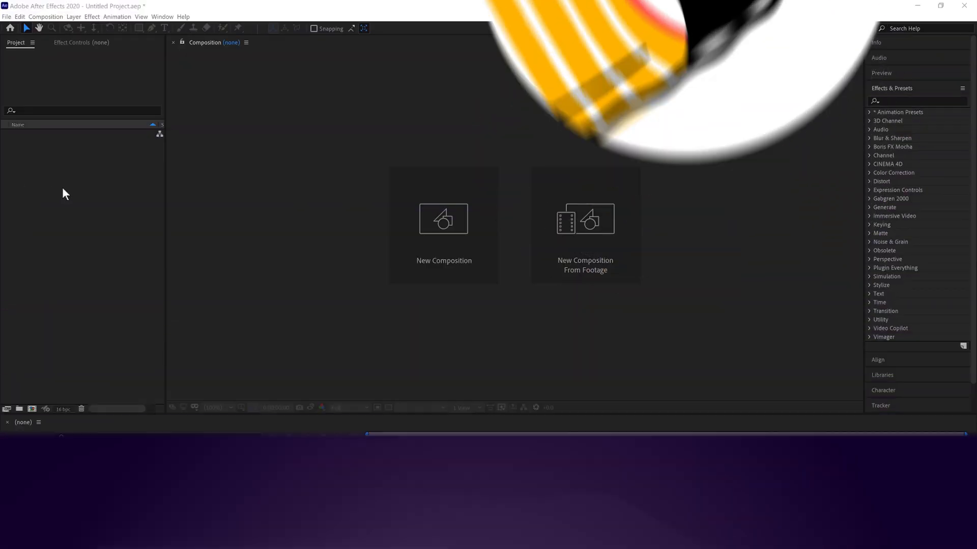
- Import Character.png into the project and create a Character composition from it
right_click(65, 193)
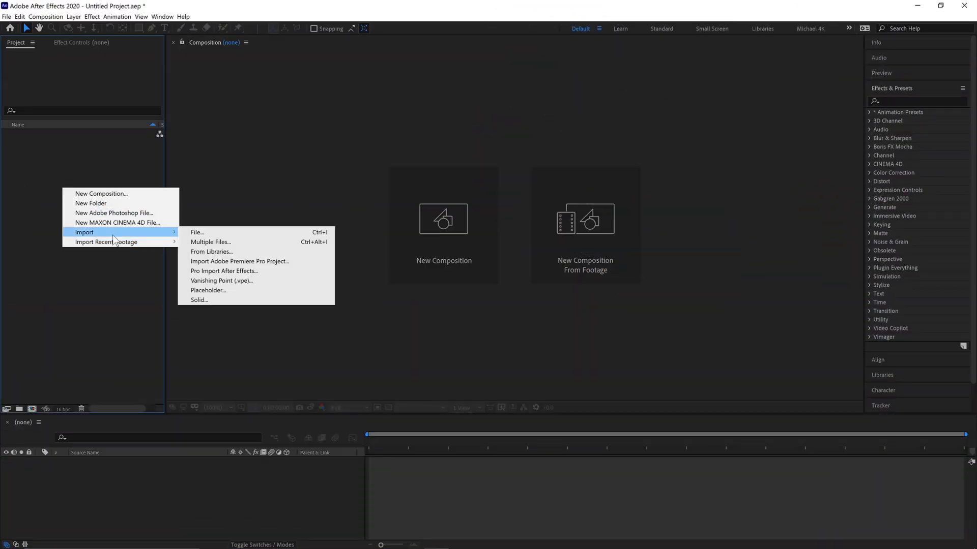
mouse_move(196, 232)
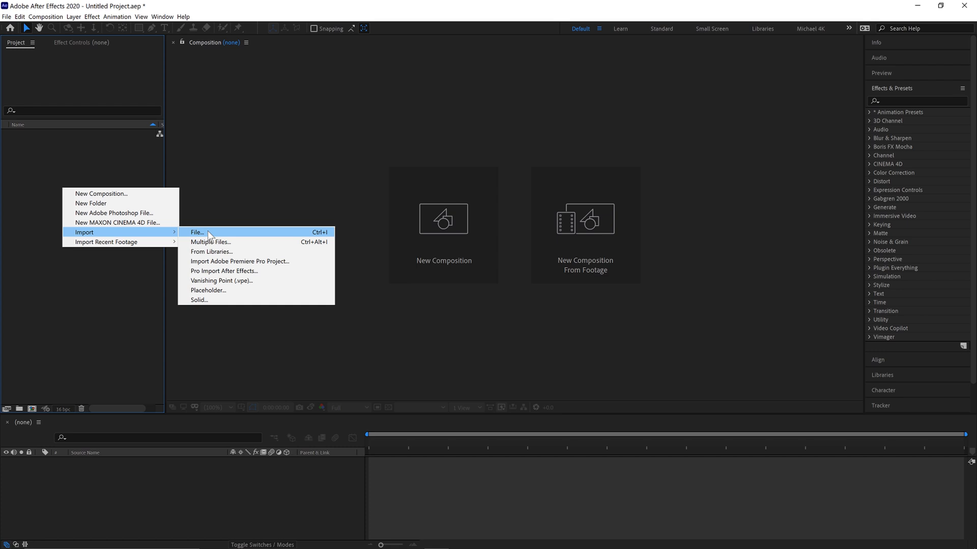
left_click(195, 232)
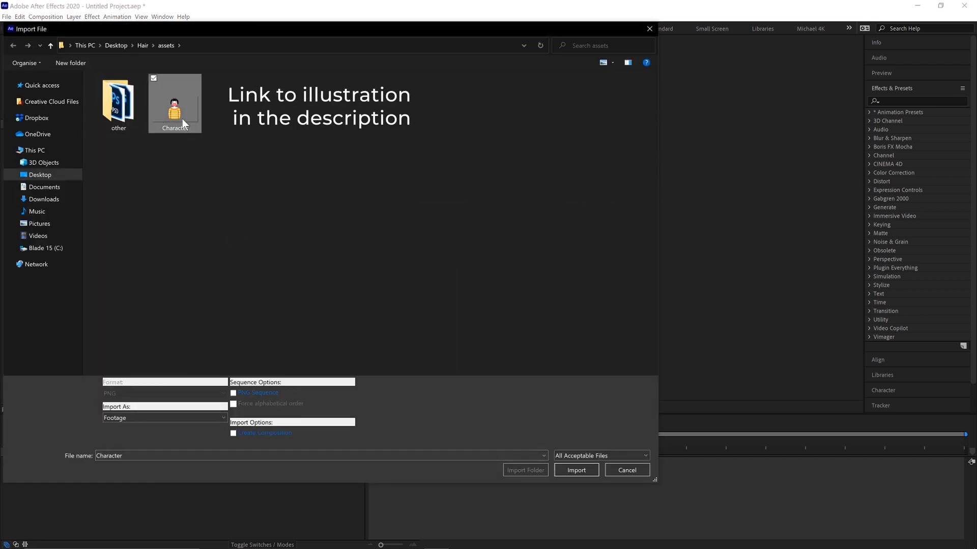
left_click(575, 470)
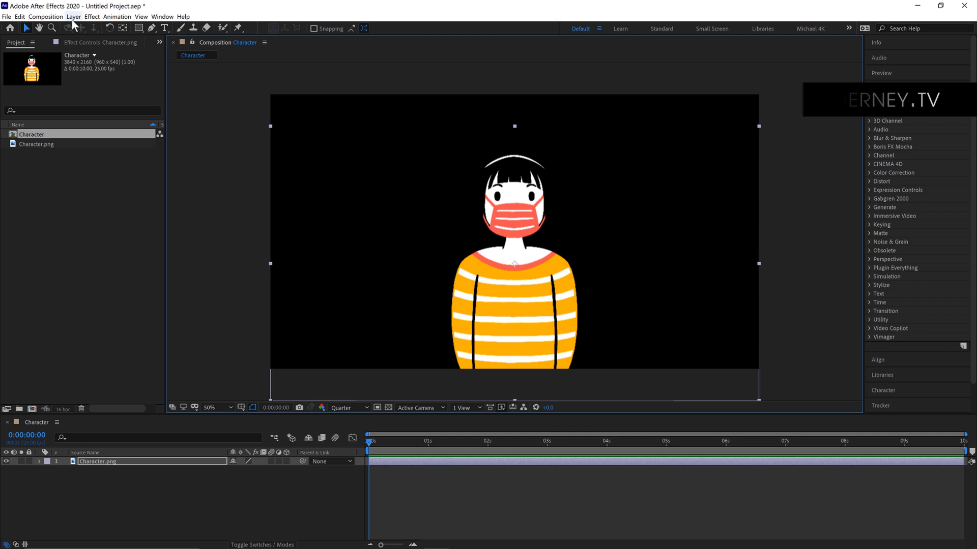
- Create a white full-frame solid named BG and place it below Character.png
left_click(73, 16)
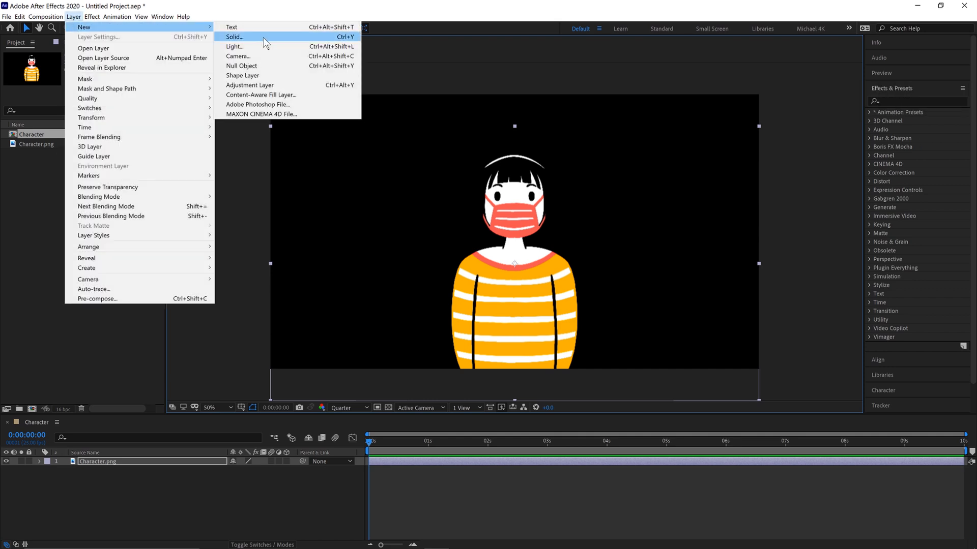
left_click(235, 37)
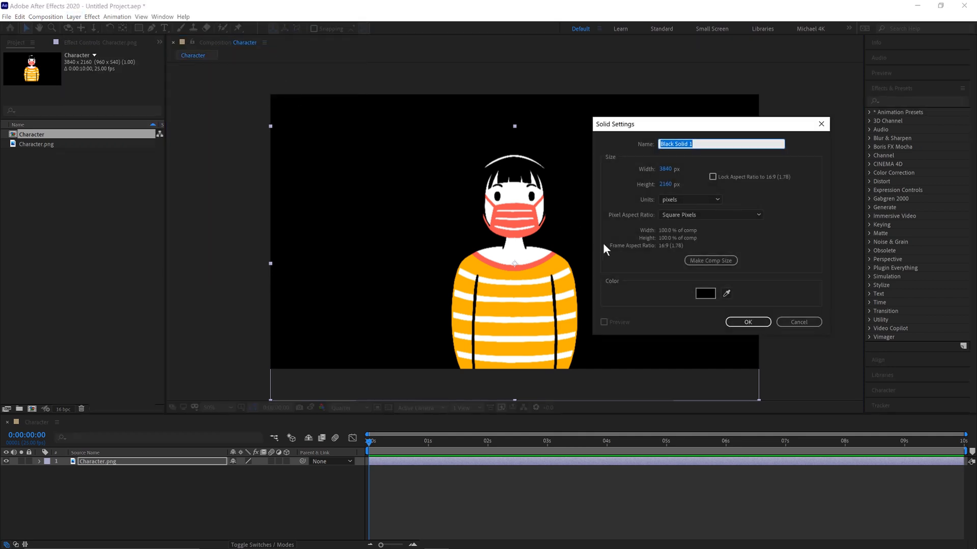
left_click(704, 293)
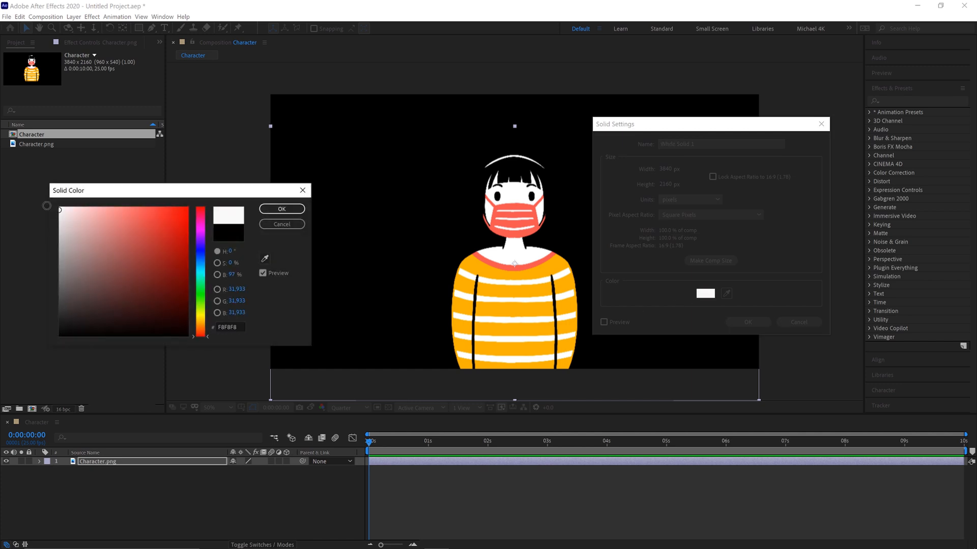
left_click(281, 207)
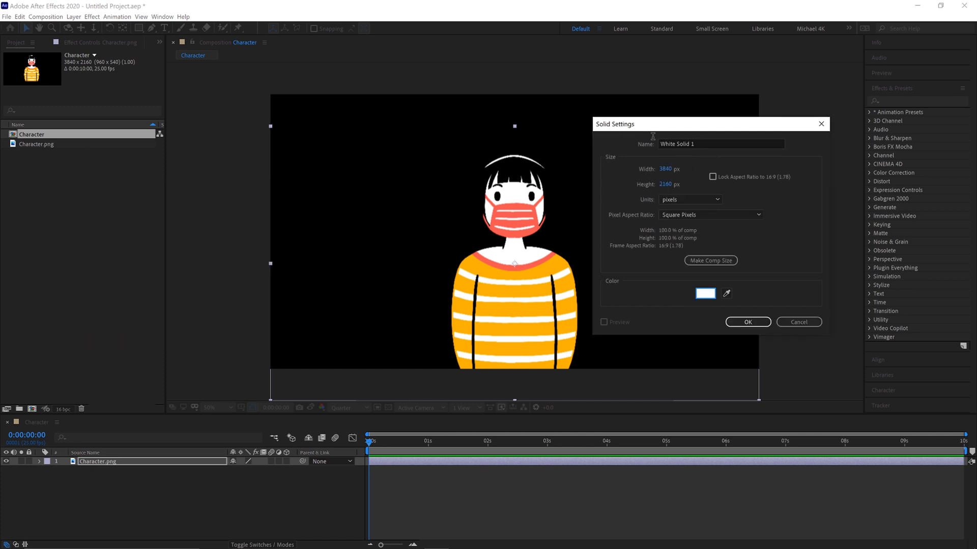
left_click(747, 323)
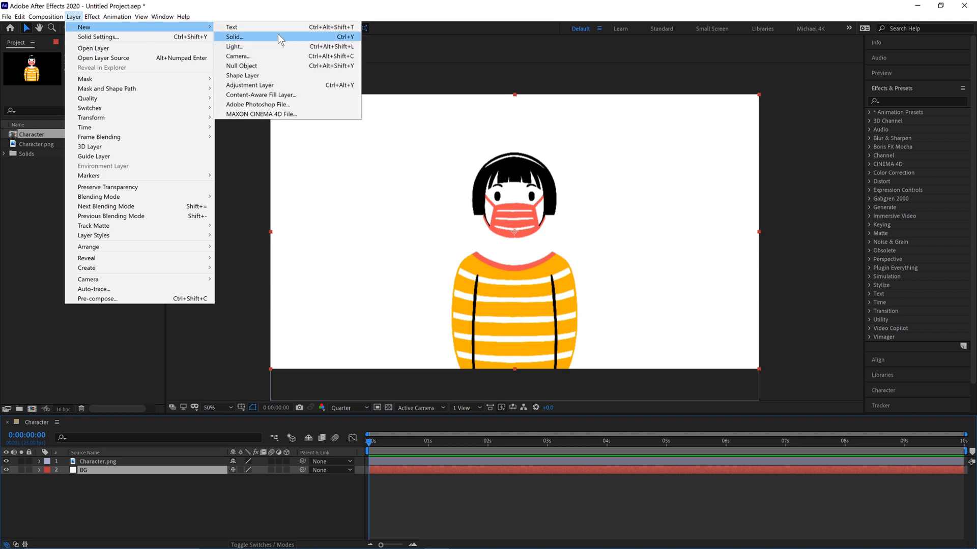
- Create a black full-frame solid, Black Solid 1, between the character and BG
left_click(234, 36)
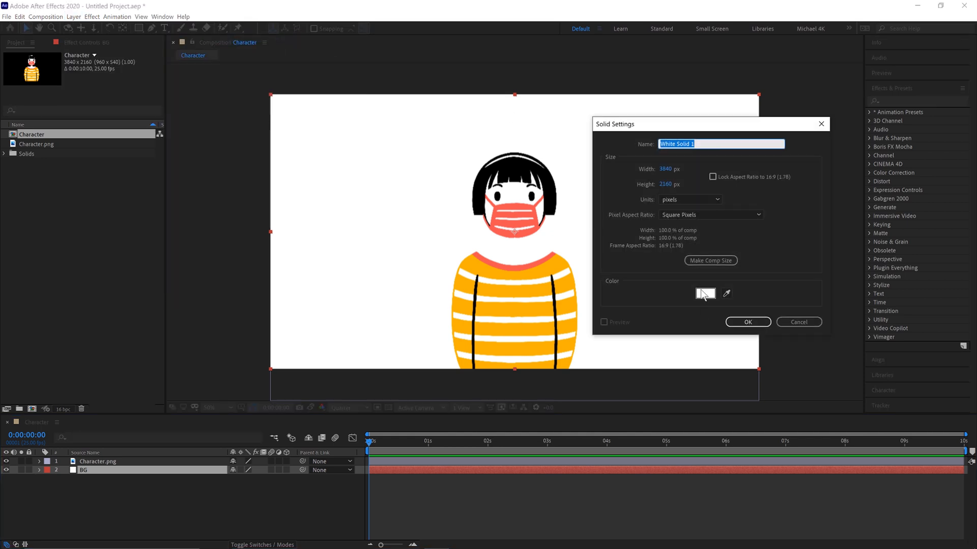
left_click(705, 293)
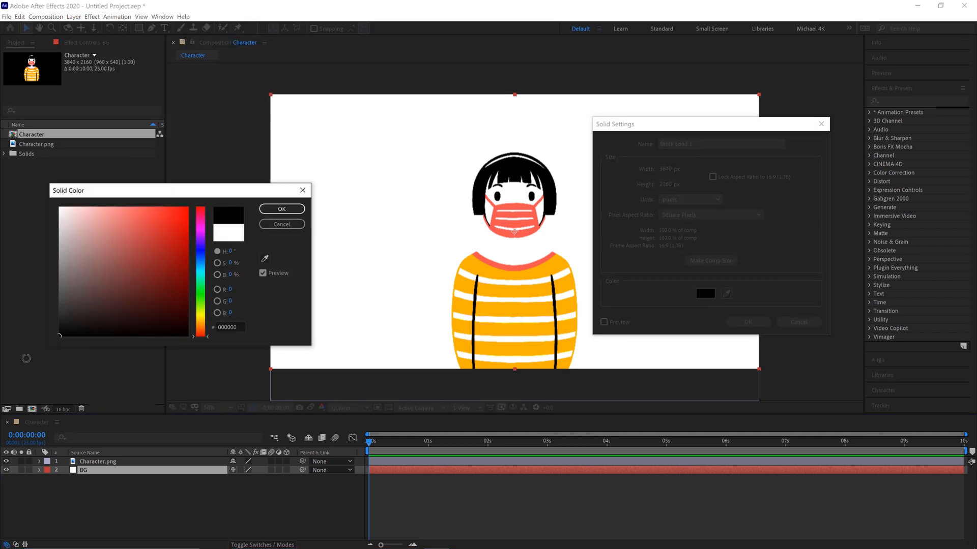
left_click(282, 209)
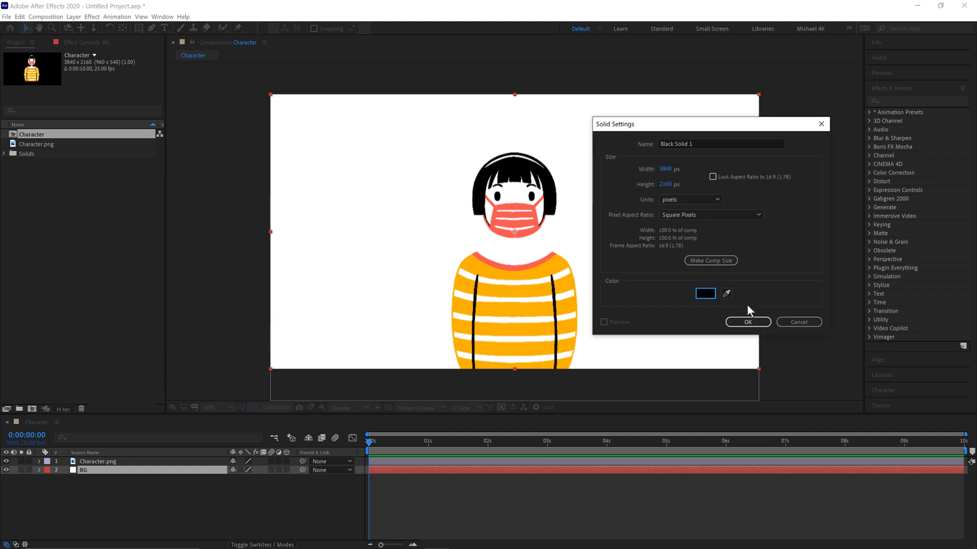
left_click(747, 322)
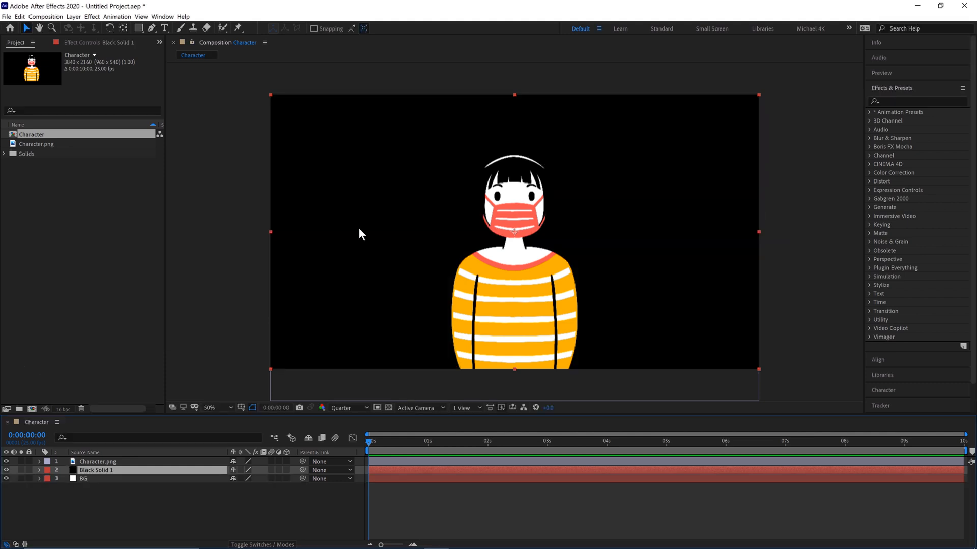
- Mask Black Solid 1 to a tall triangle around the character's head and shoulders
left_click(39, 470)
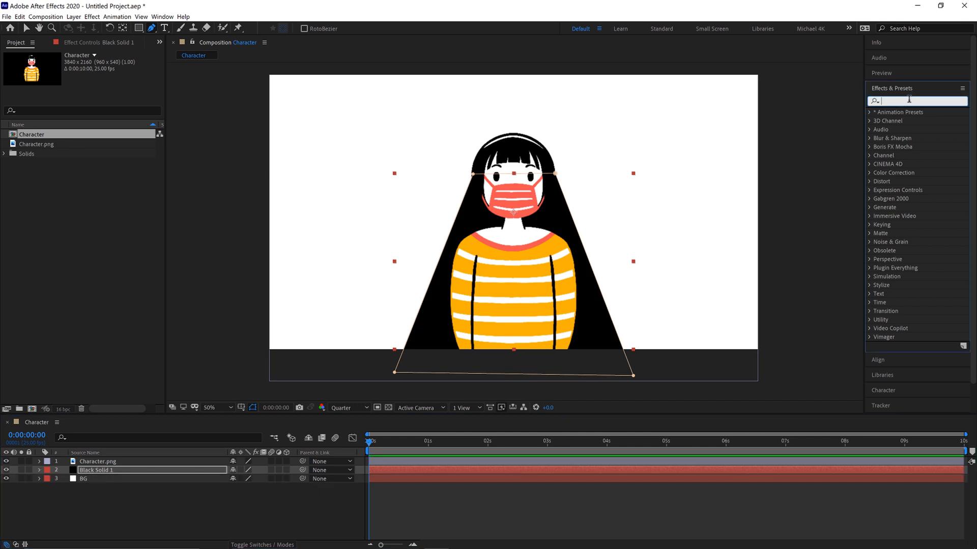
- Apply Wave Warp to Black Solid 1 and set its Wave Width to 150
type("warp")
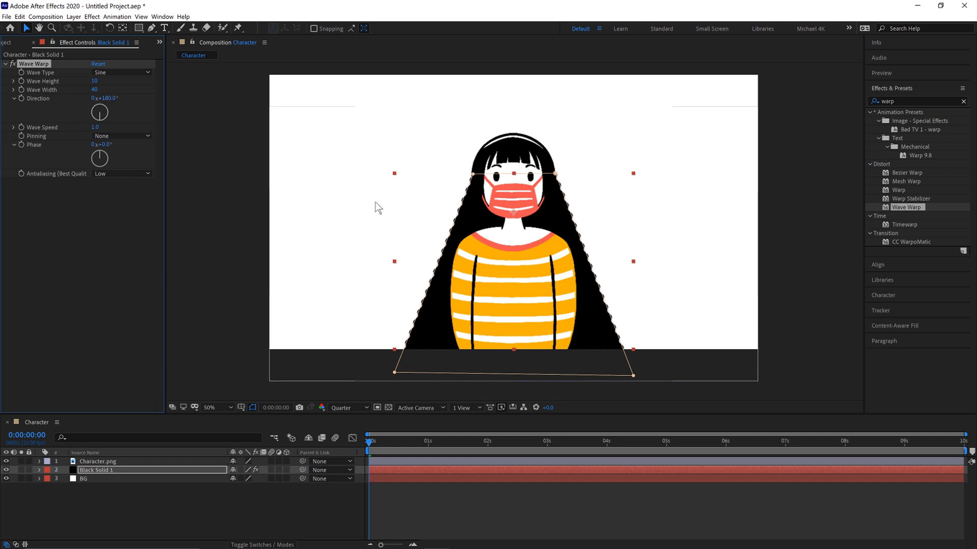
mouse_move(198, 148)
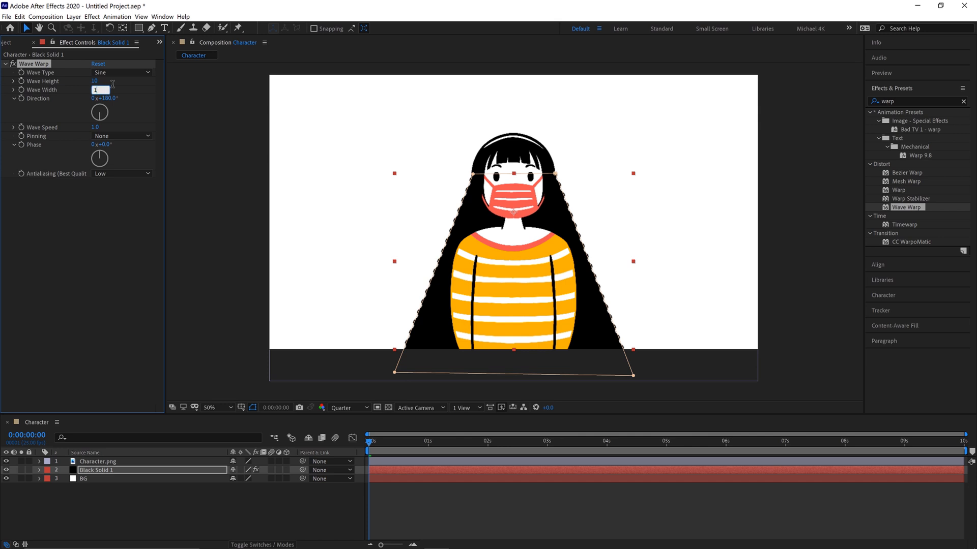
type("150")
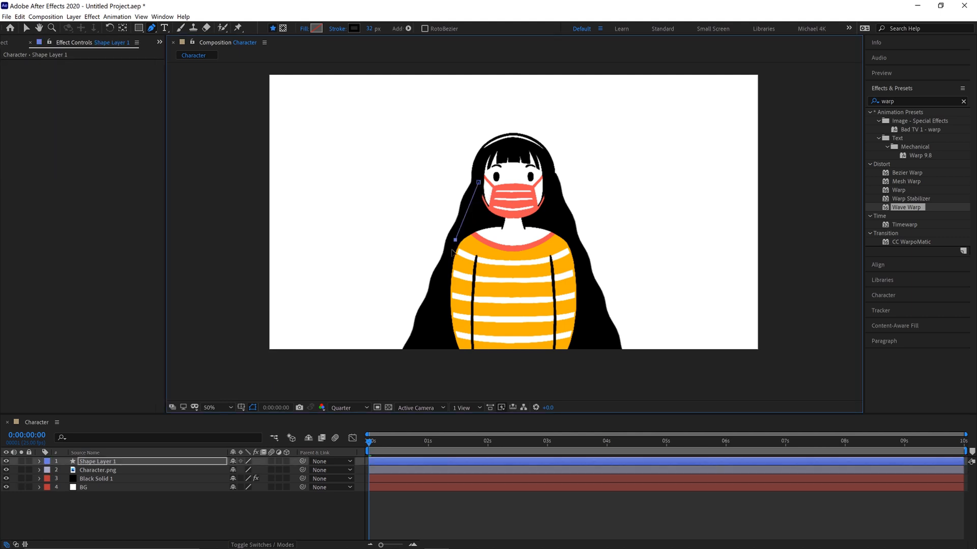
- Draw a curved path along the hair's left edge with a black-to-white linear gradient stroke
left_click_drag(454, 253, 423, 334)
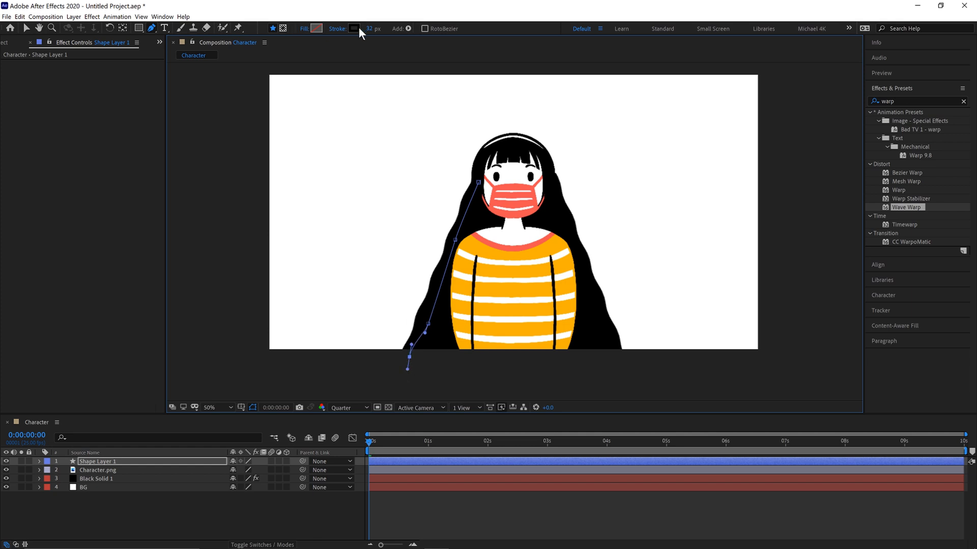
mouse_move(354, 28)
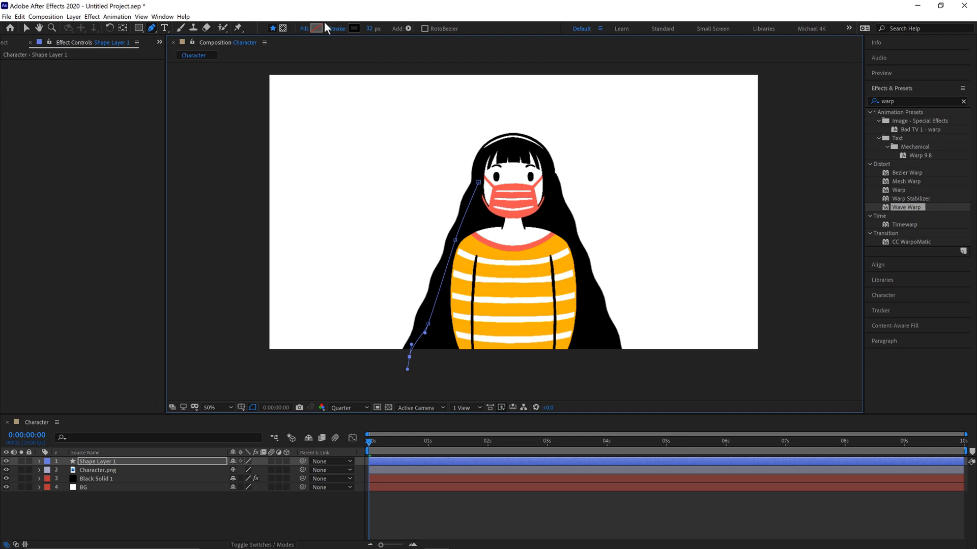
mouse_move(355, 28)
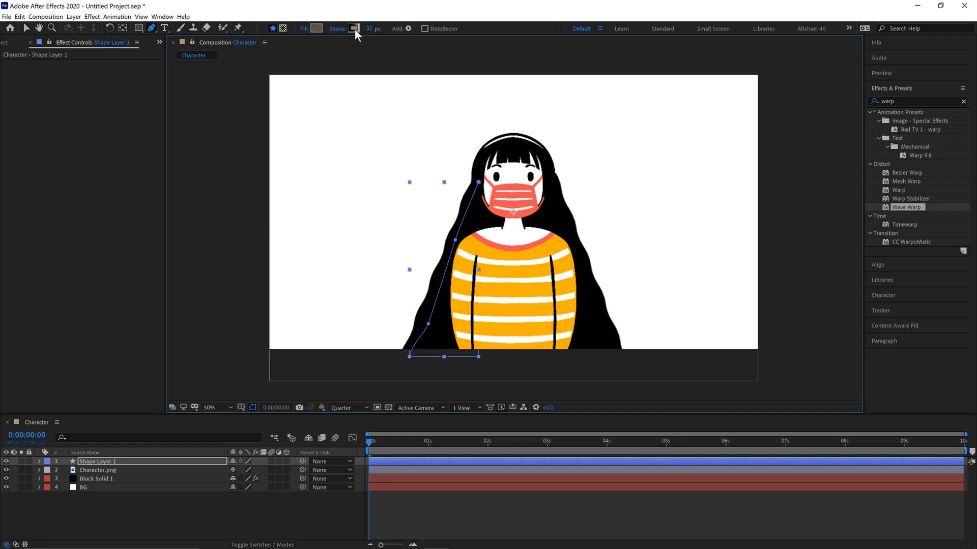
left_click(353, 28)
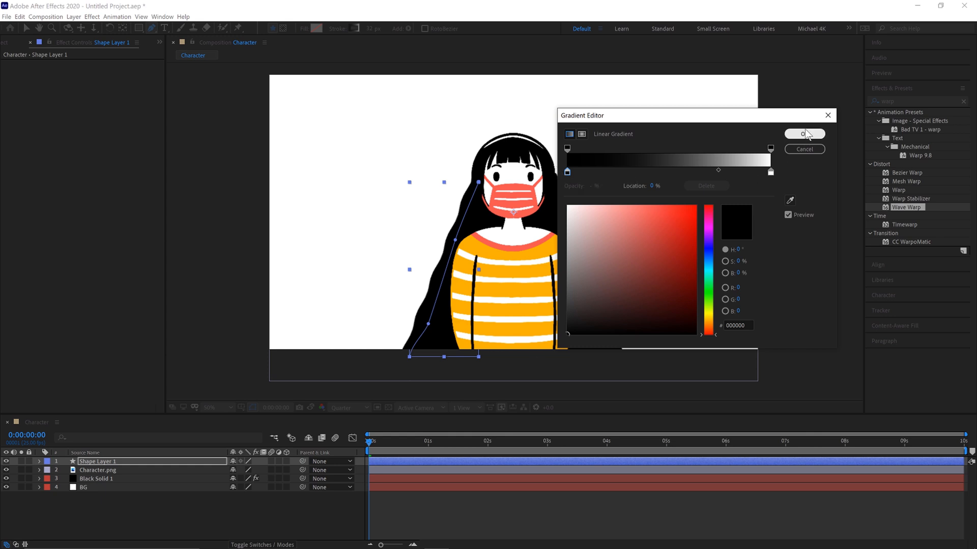
left_click(803, 134)
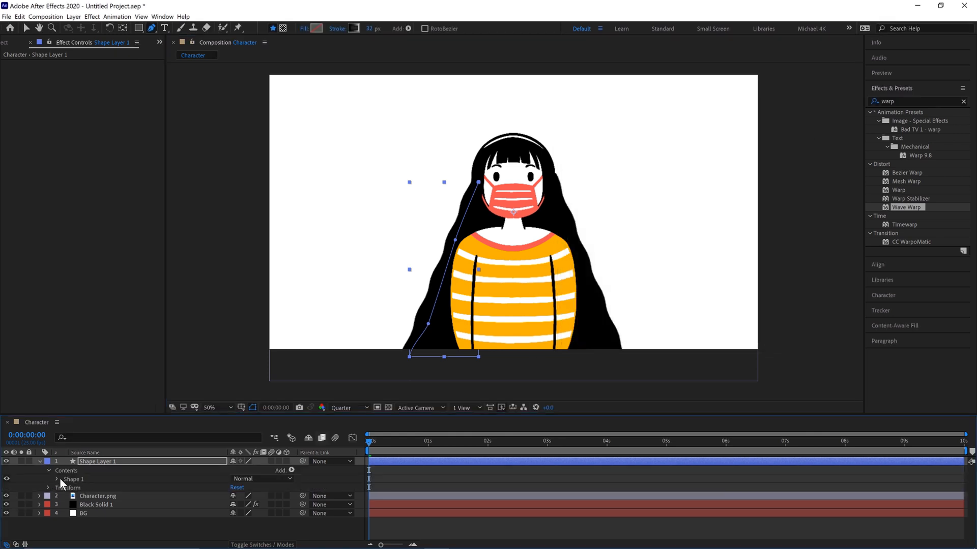
- Adjust Gradient Stroke 1's start and end points so the strand reads as a light streak
left_click(65, 479)
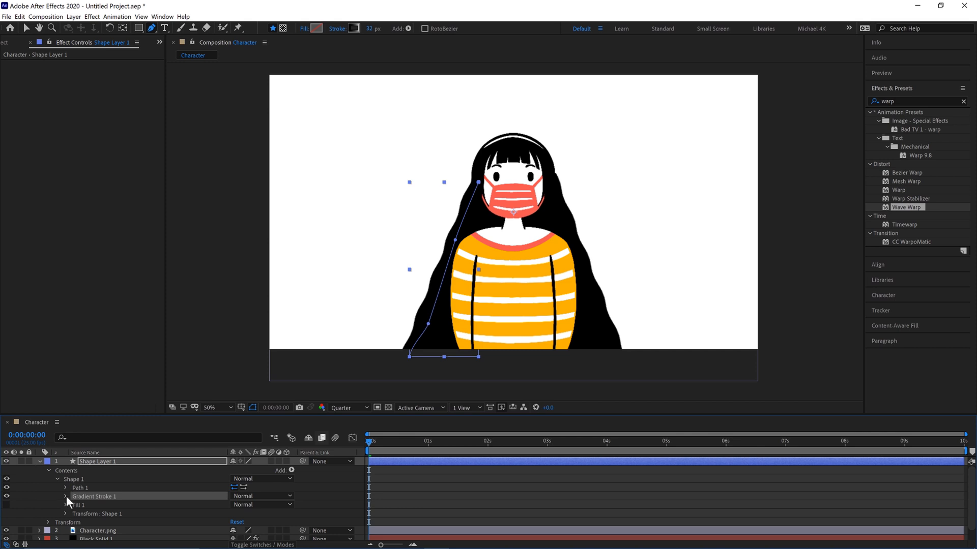
left_click(65, 496)
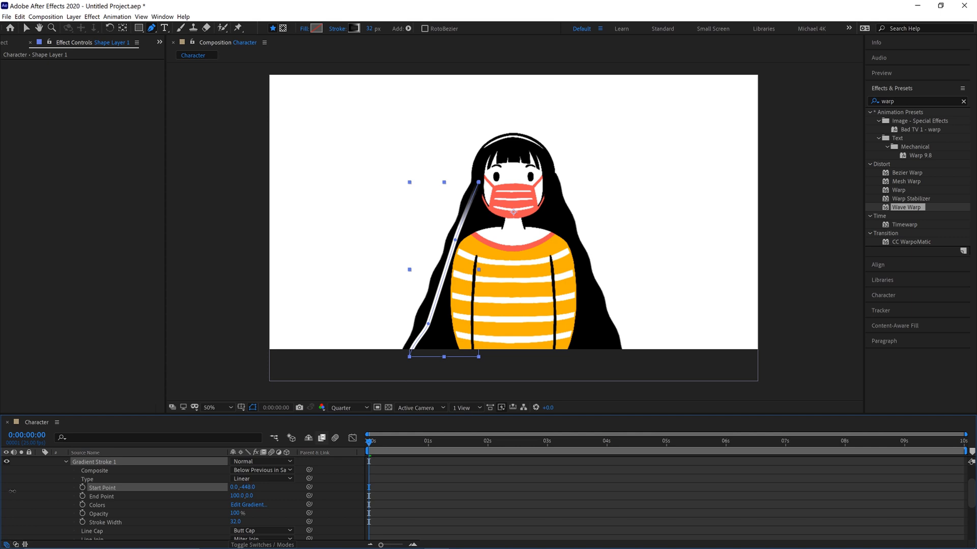
left_click(96, 478)
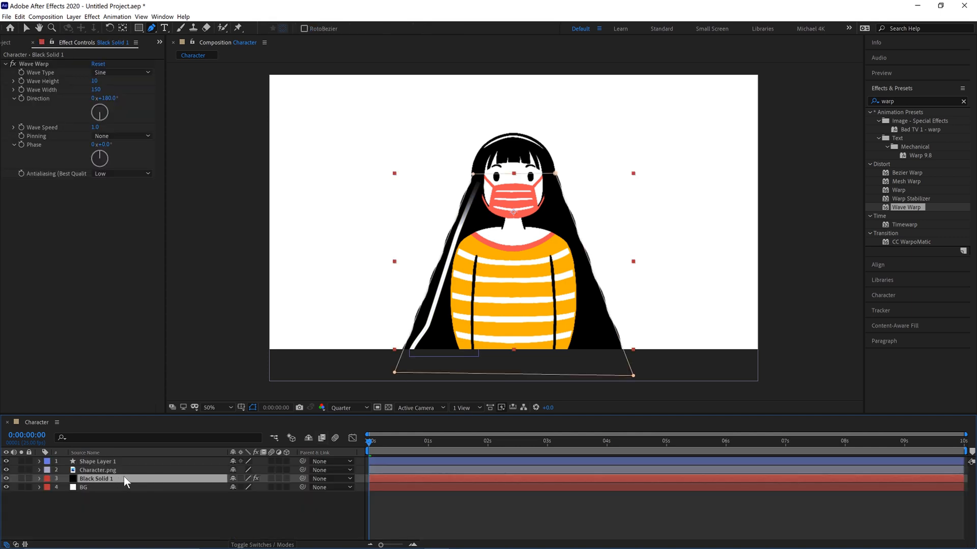
- Copy Wave Warp from Black Solid 1 onto Shape Layer 1 and begin a right-side strand path
double_click(96, 479)
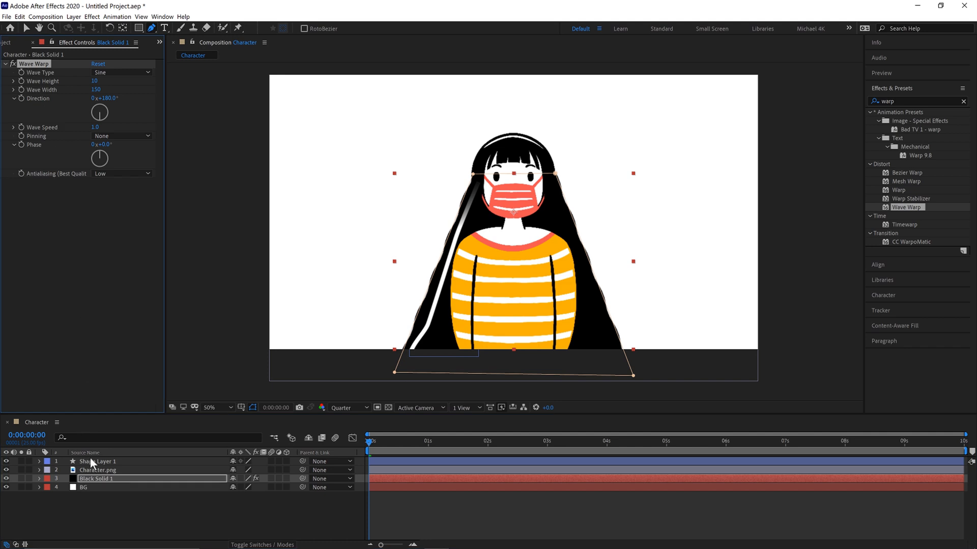
left_click(98, 462)
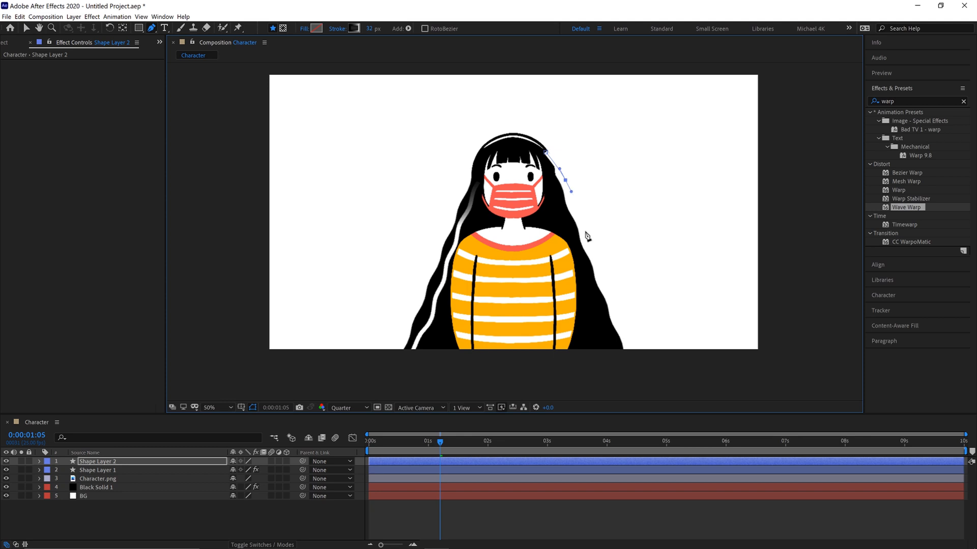
- Finish Shape Layer 2's right-edge path, paste Wave Warp onto it and tweak its Direction
left_click_drag(566, 190, 620, 318)
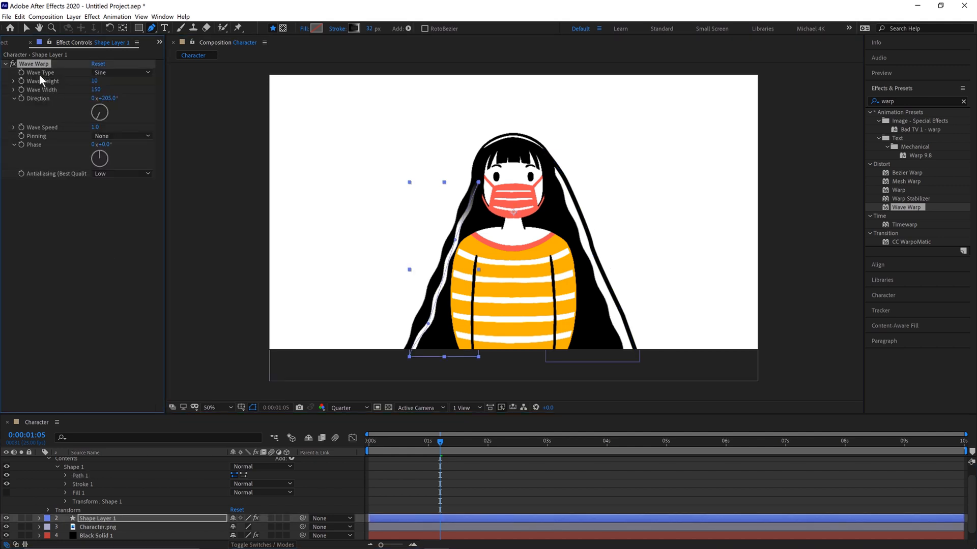
left_click(98, 461)
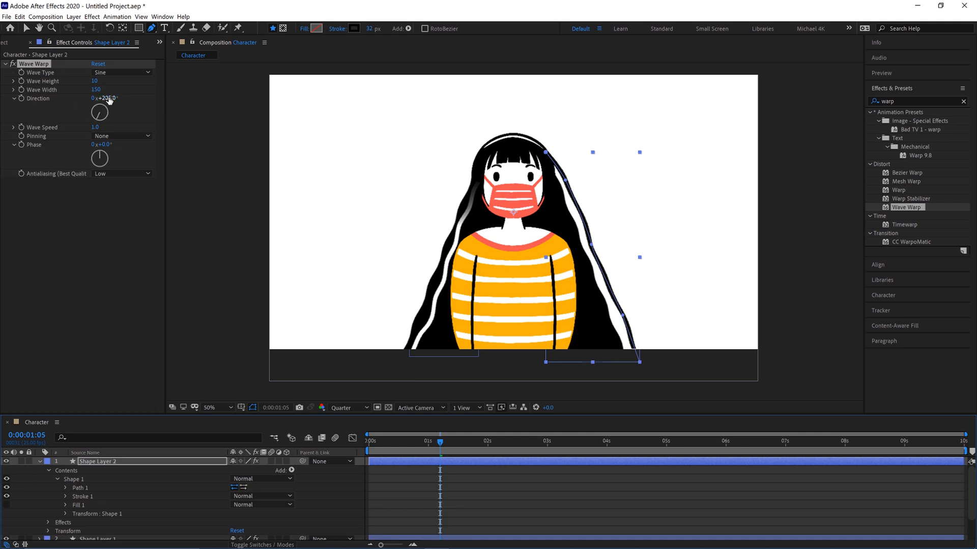
left_click_drag(99, 109, 98, 115)
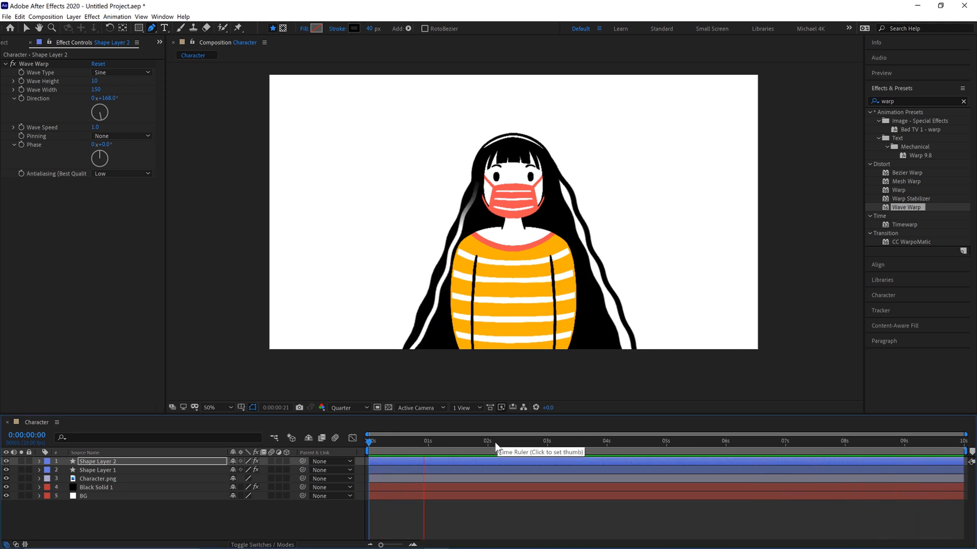
- Keyframe the mask and both strand paths at 1s and 2s, sweeping the hair left with eased keyframes
left_click(429, 440)
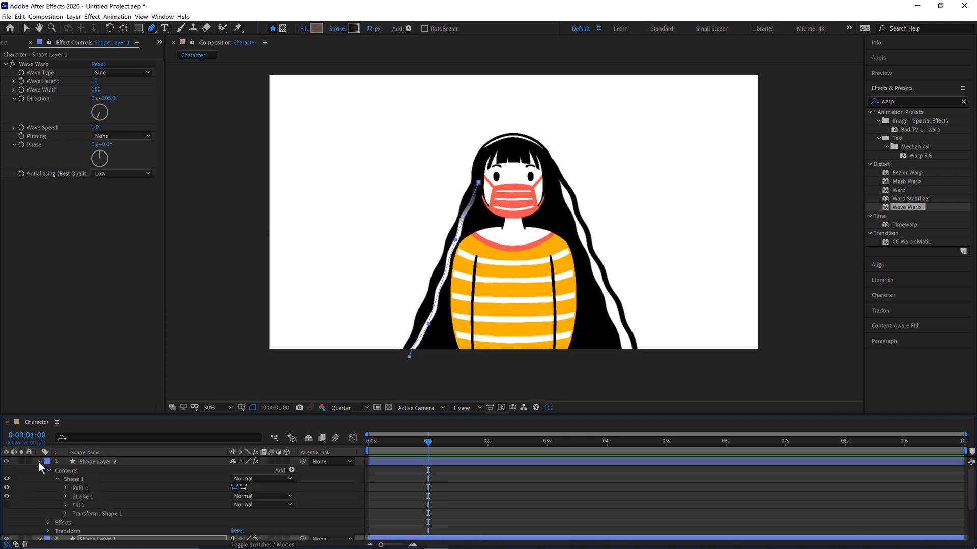
left_click(66, 488)
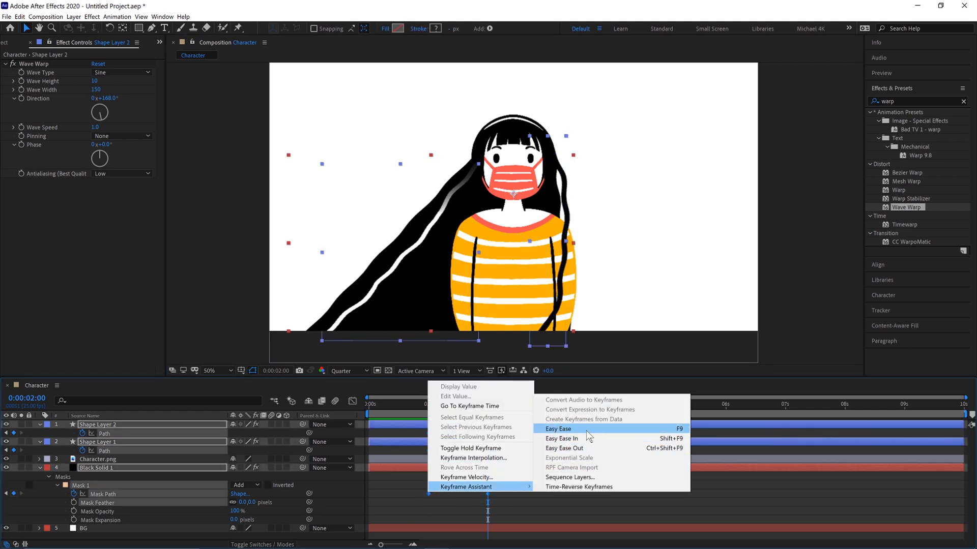
- Apply Easy Ease to the selected hair and strand keyframes and show their speed graph
left_click(558, 428)
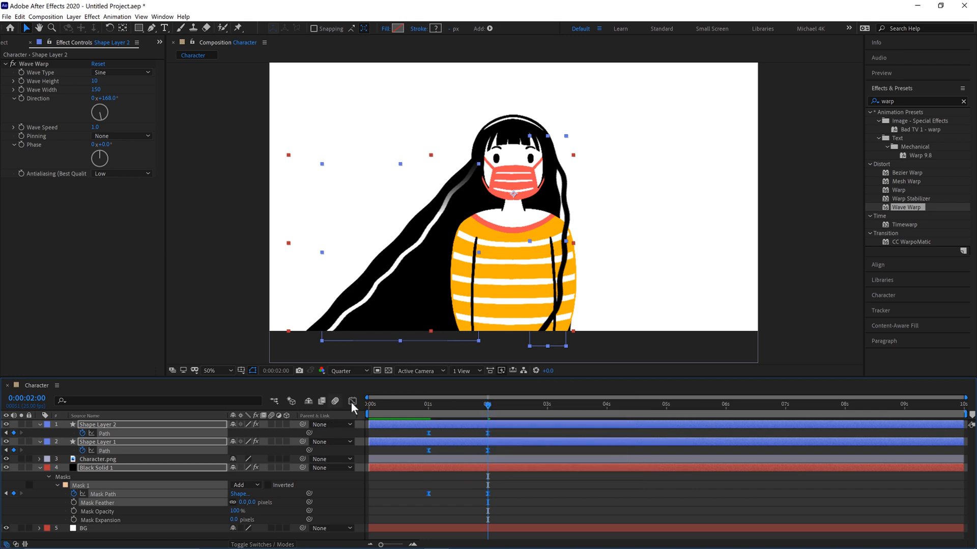
mouse_move(352, 401)
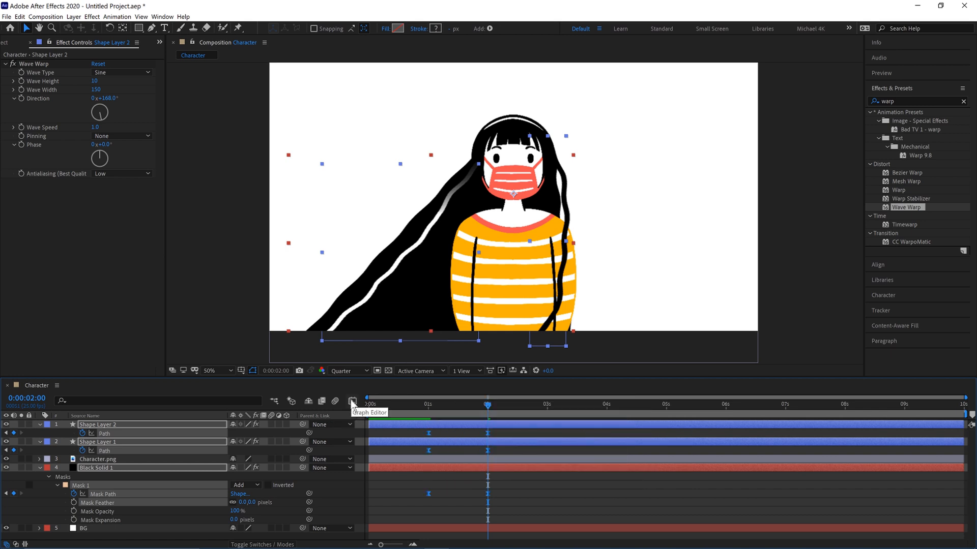
left_click(352, 401)
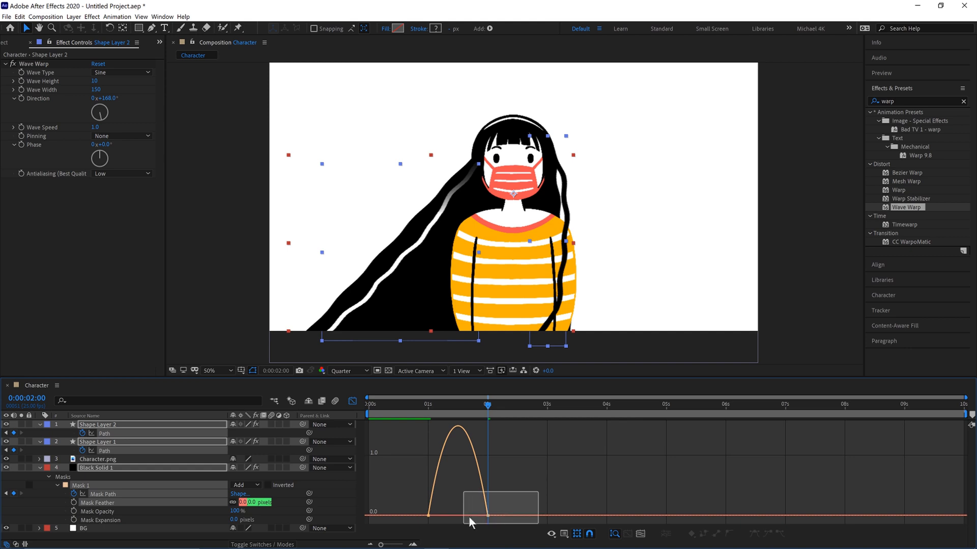